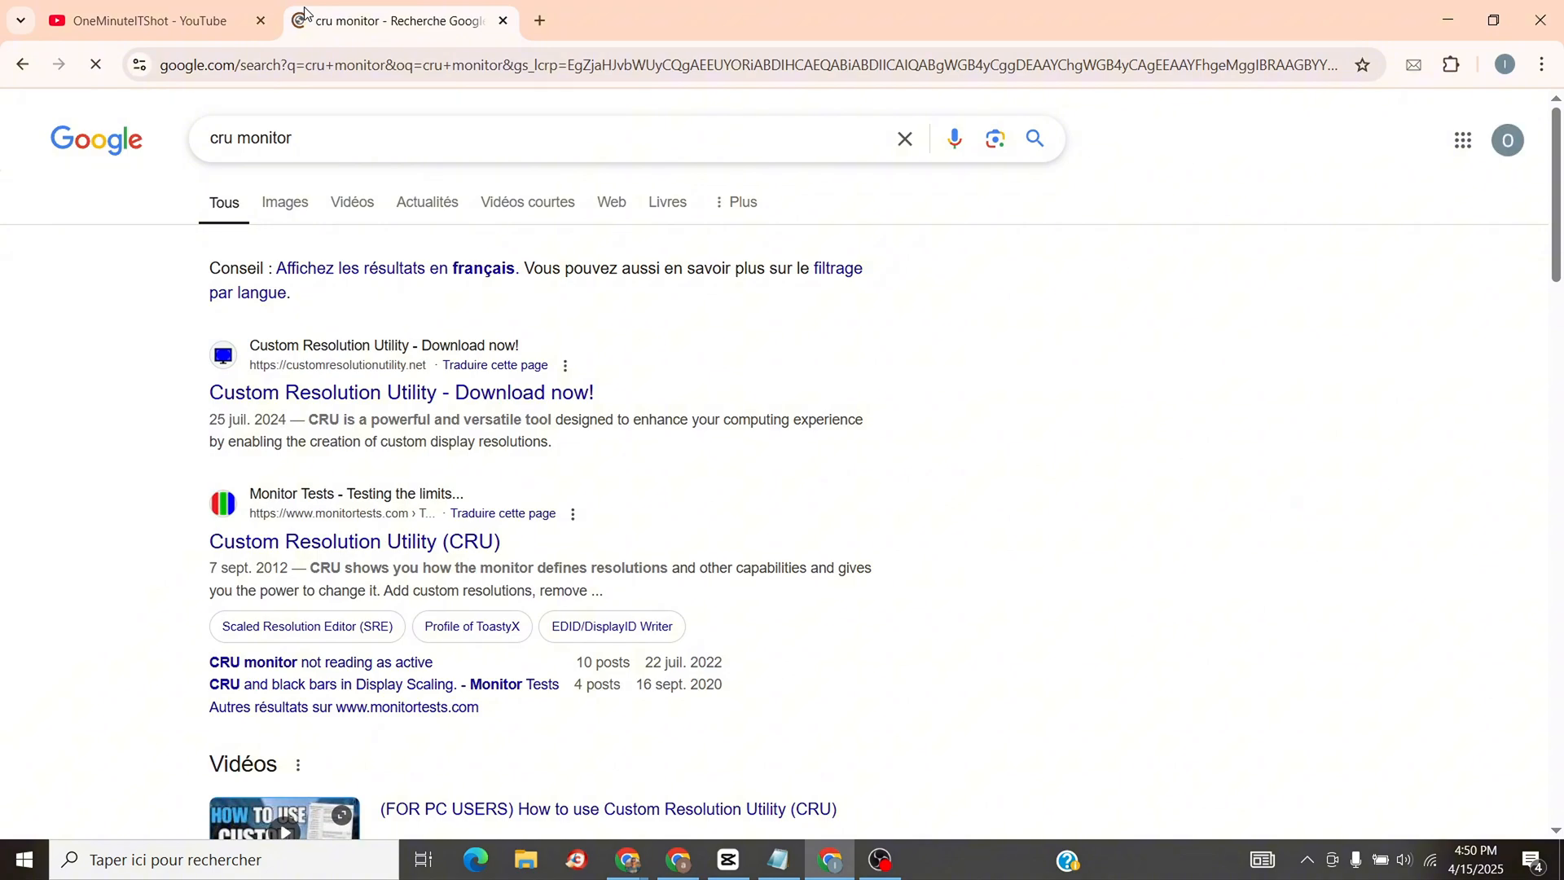
- Go to the Custom Resolution Utility website from the 'cru monitor' search results
{"action": "left_click", "coordinate": [401, 392]}
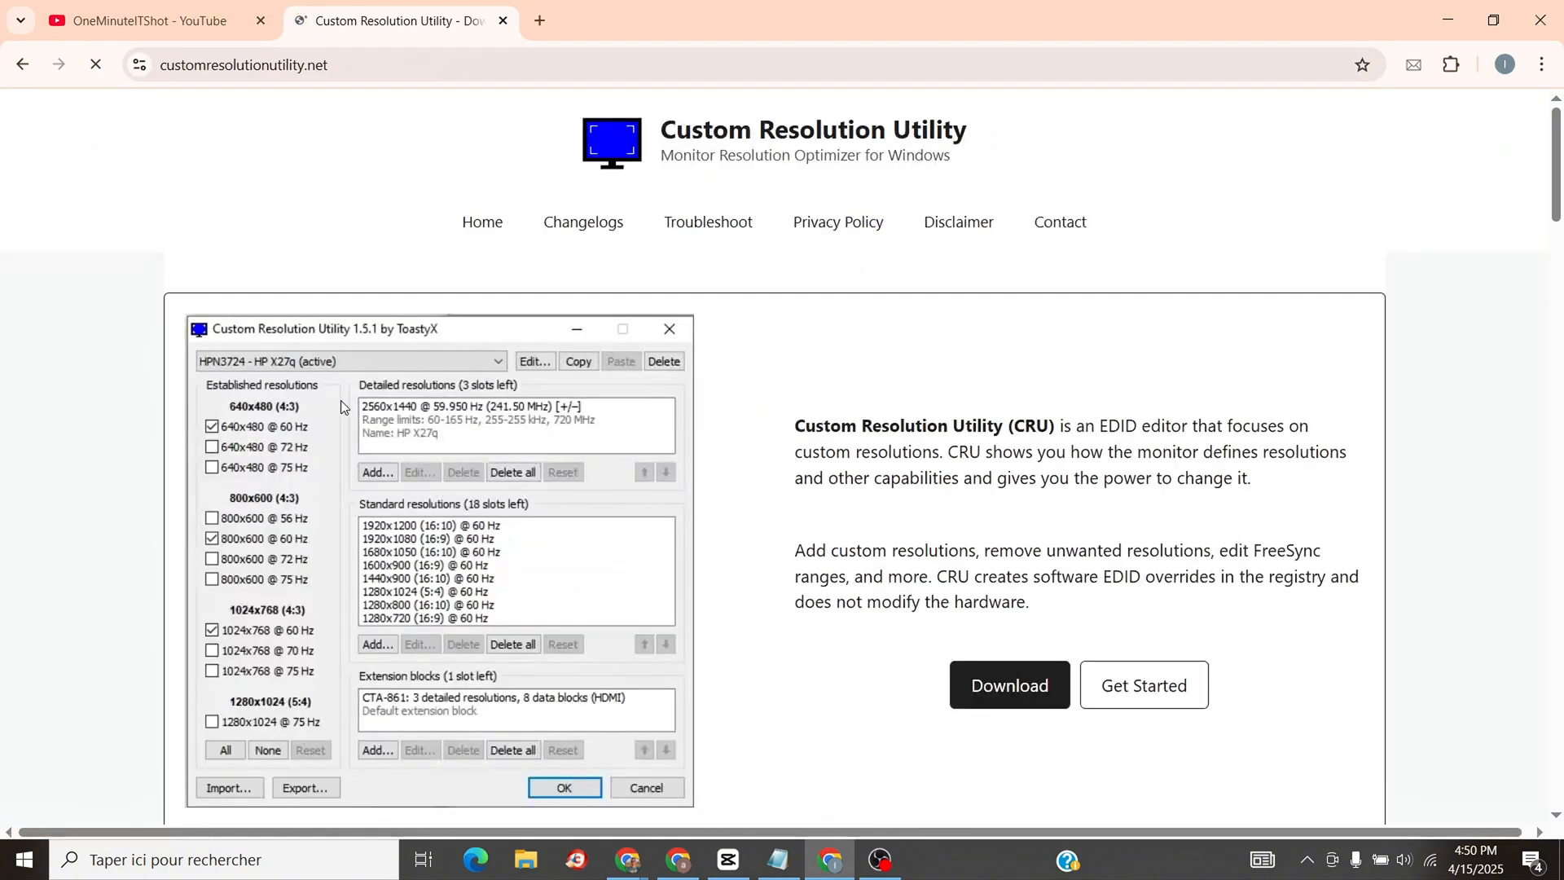
- Download the cru-1.5.2.zip file from the CRU download page
{"action": "scroll", "scroll_direction": "down", "scroll_amount": 3}
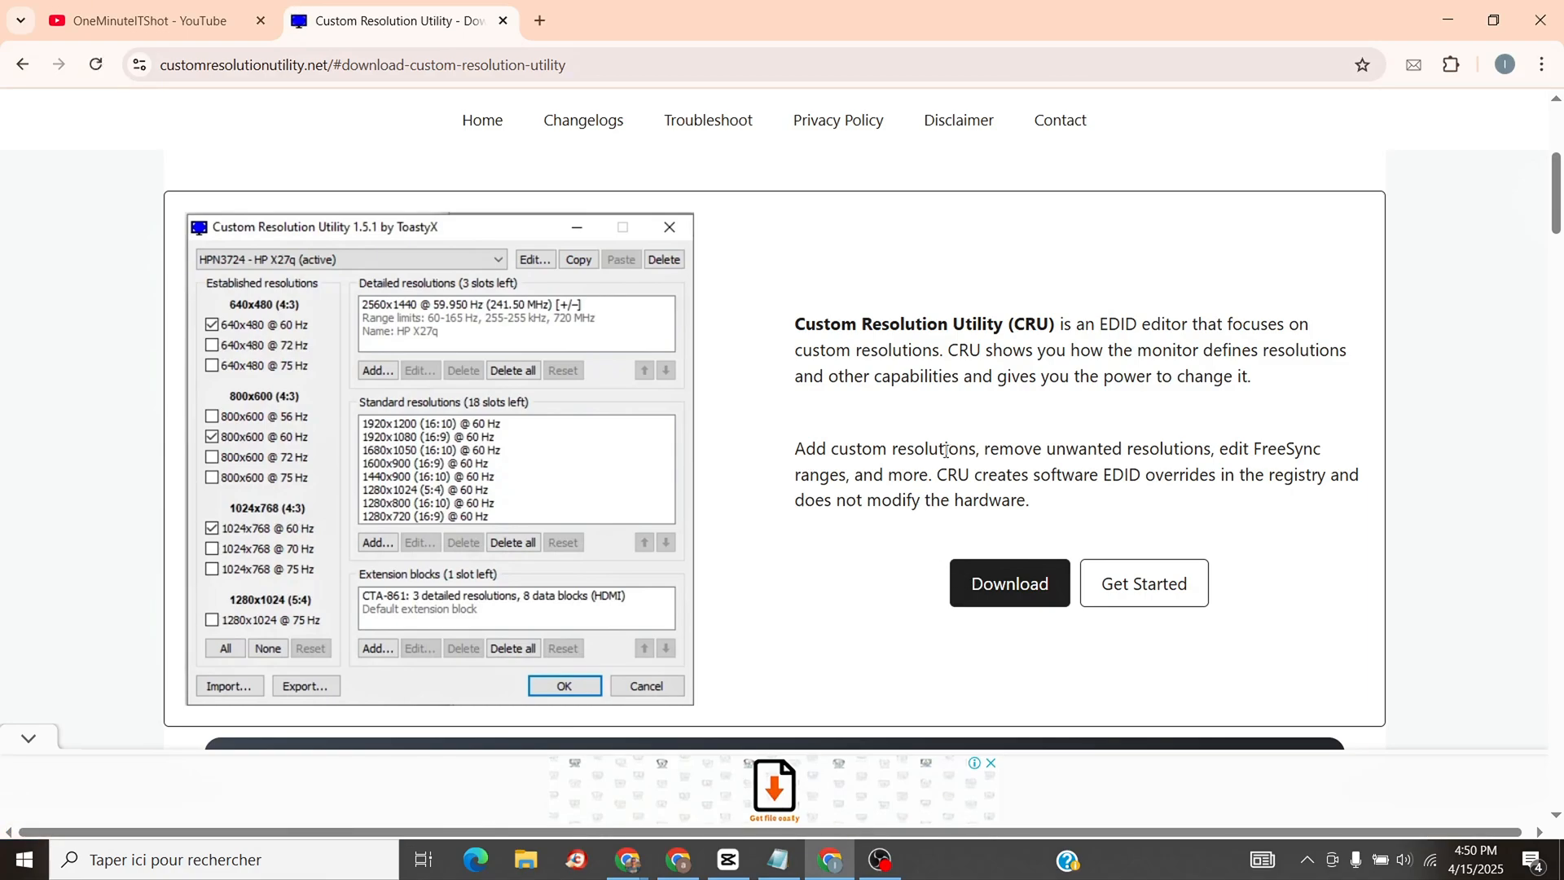
{"action": "scroll", "scroll_direction": "down", "scroll_amount": 3}
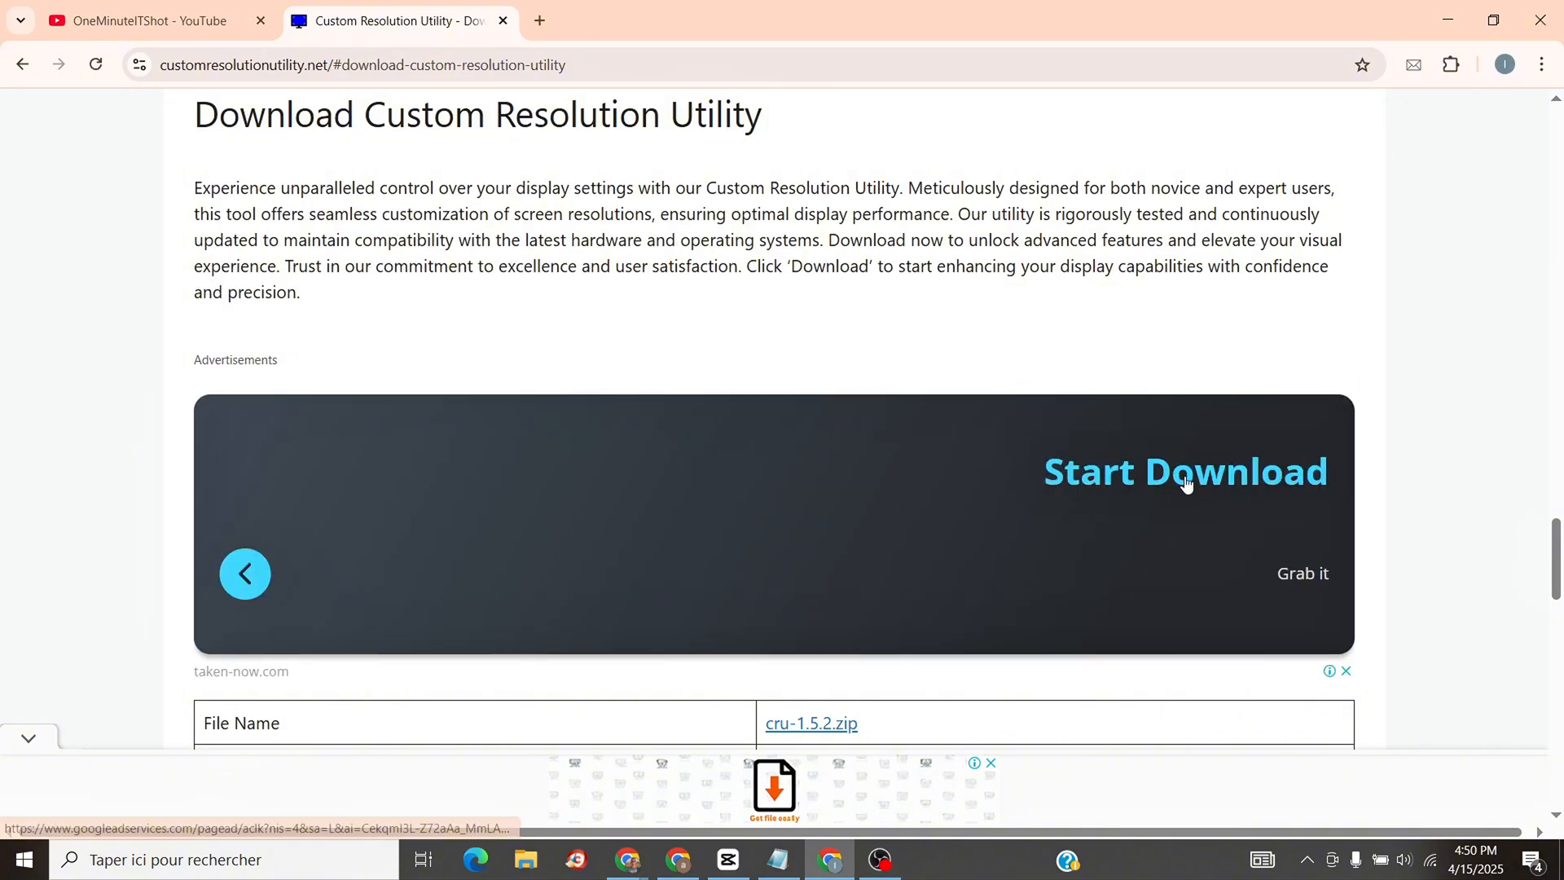
{"action": "scroll", "scroll_direction": "down", "scroll_amount": 3}
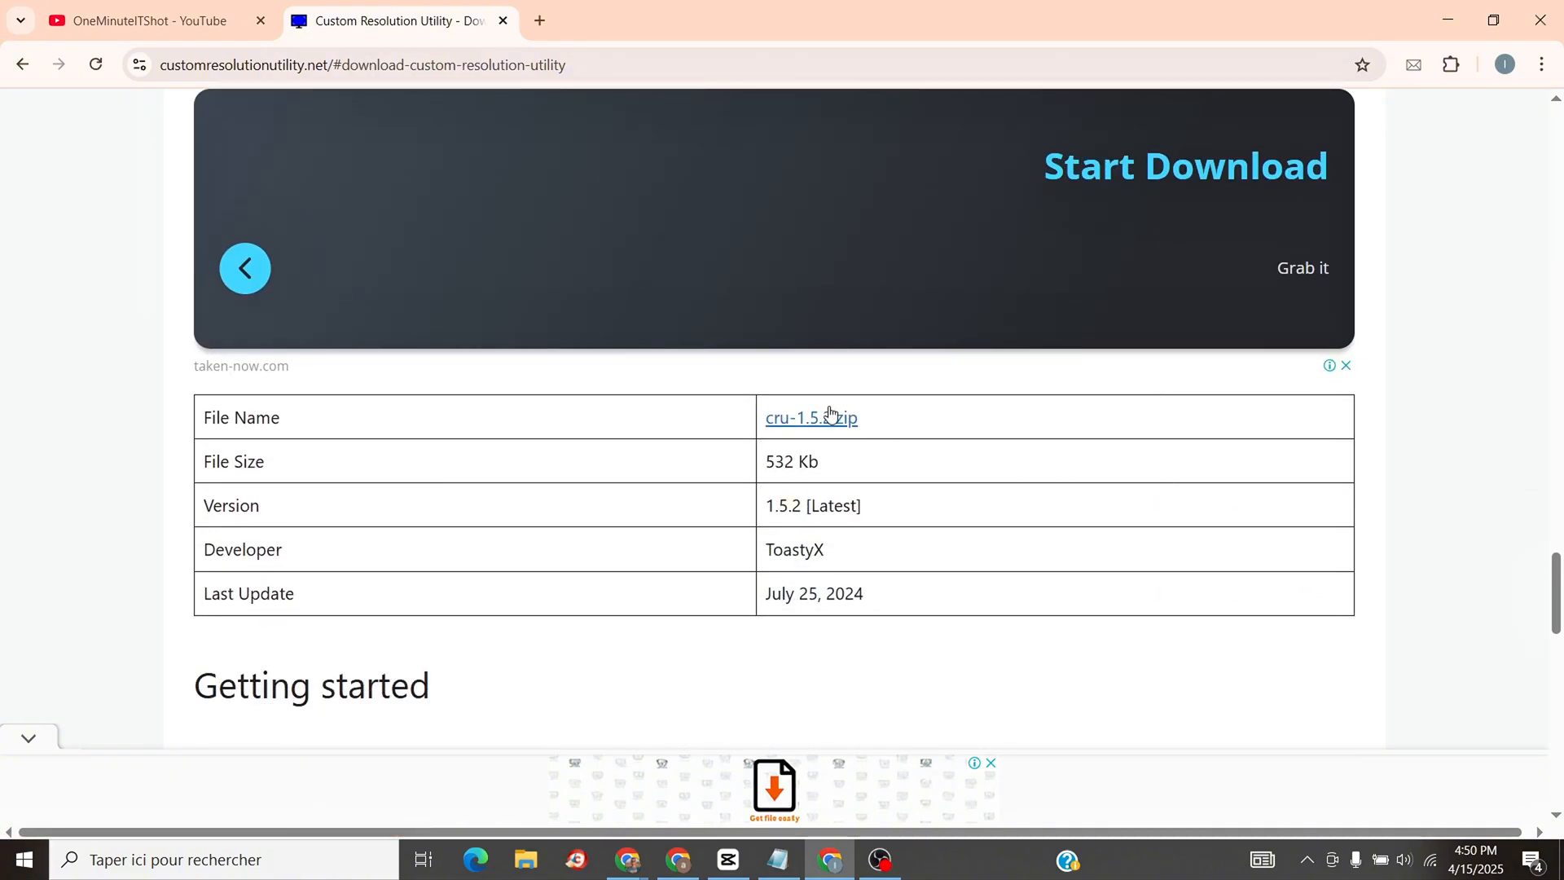
{"action": "left_click", "coordinate": [810, 417]}
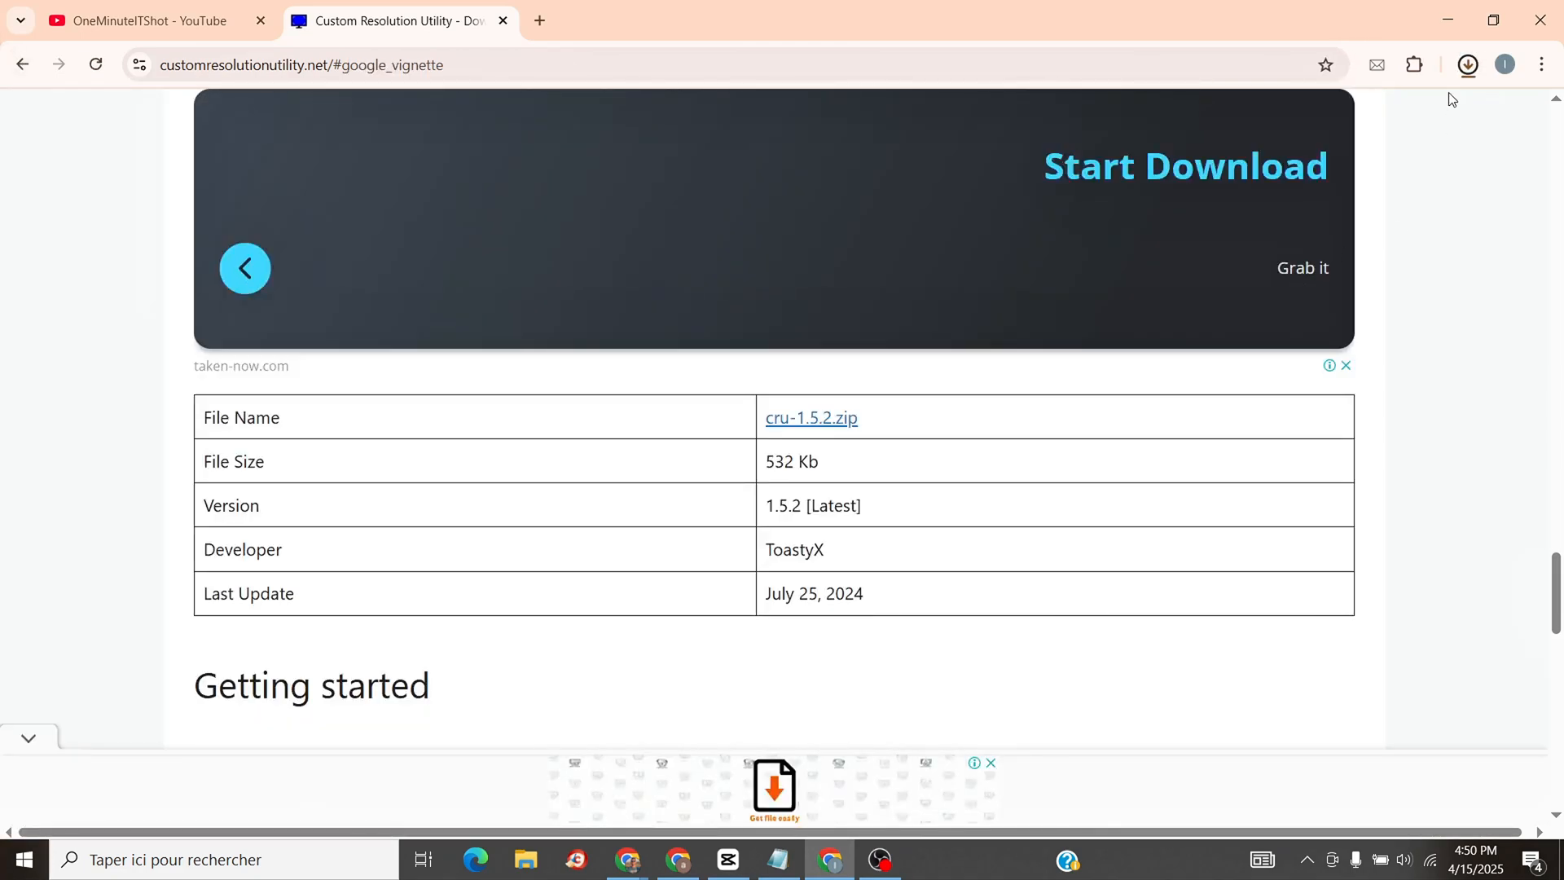
- Locate the downloaded files in their folder and launch the CRU application
{"action": "left_click", "coordinate": [1464, 64]}
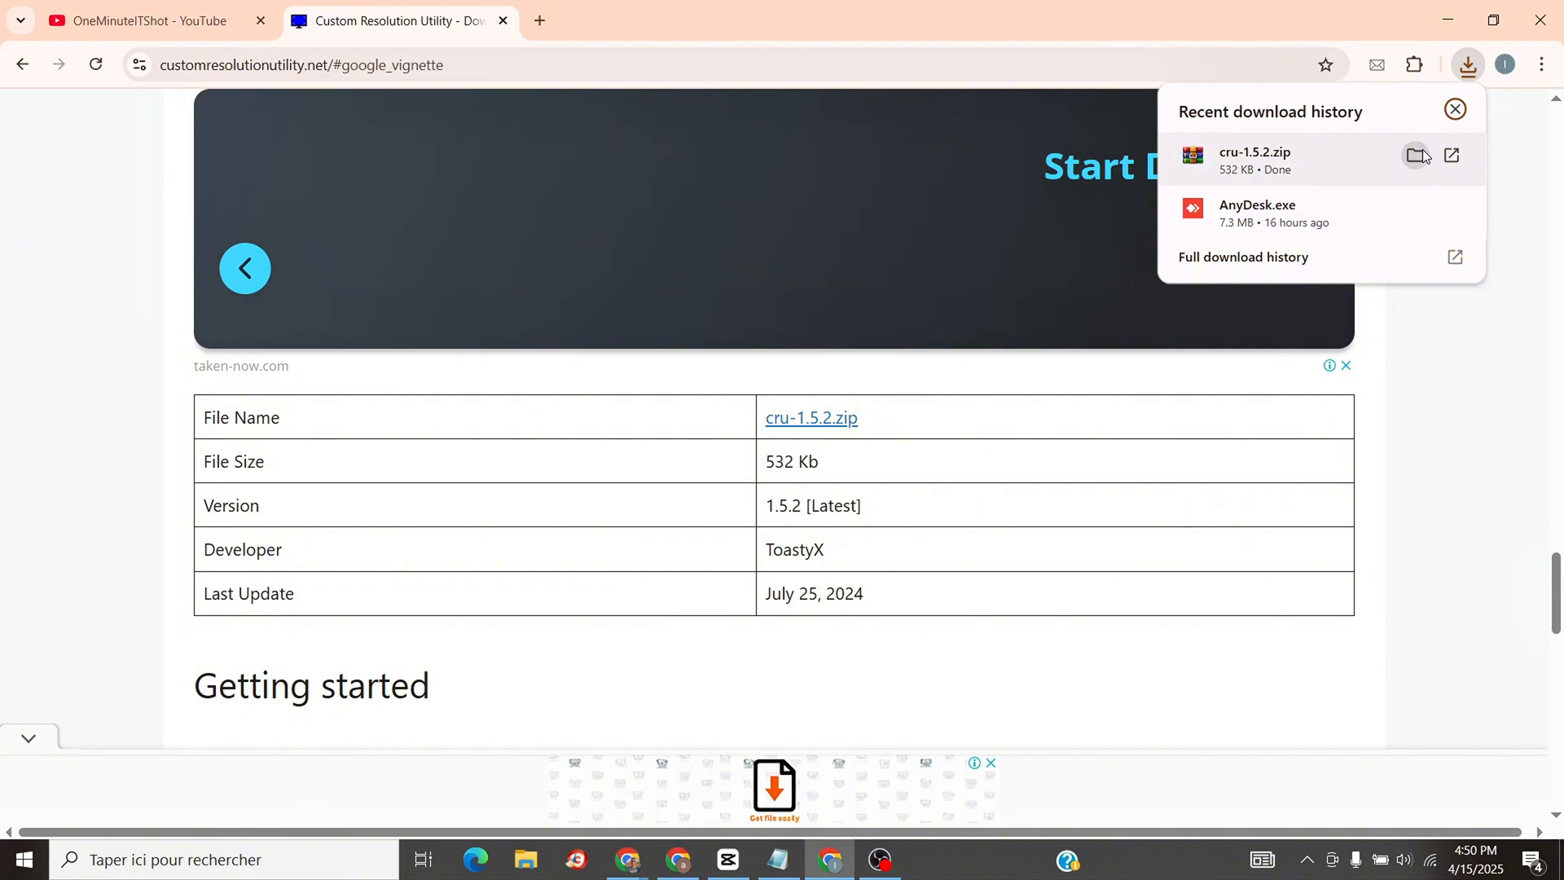
{"action": "left_click", "coordinate": [1416, 156]}
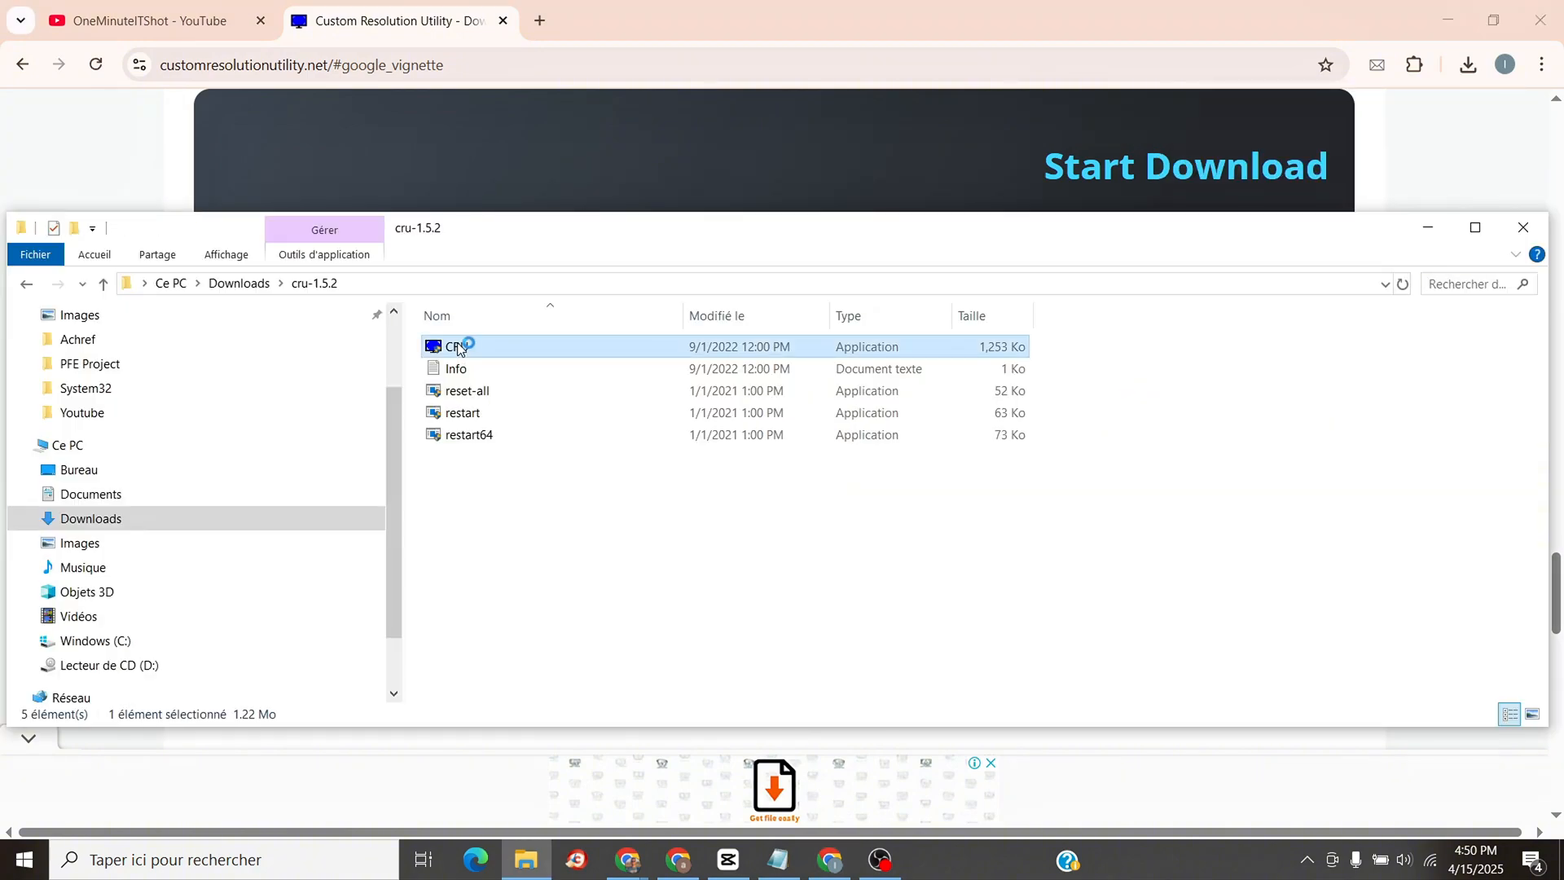
{"action": "double_click", "coordinate": [454, 346]}
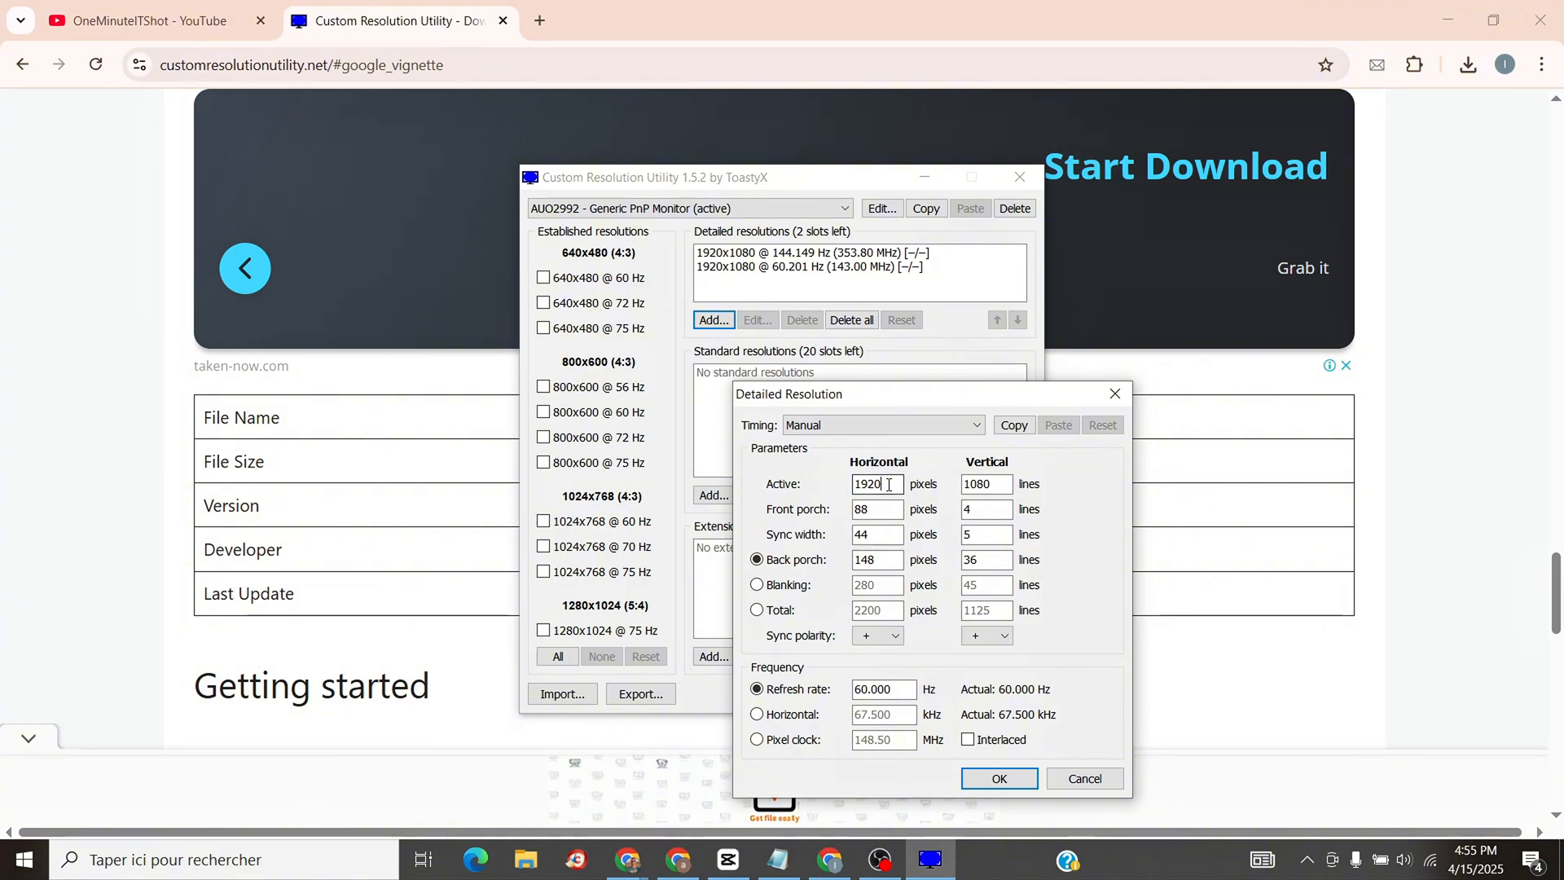
- Define the new detailed resolution as 1440 horizontal at a 144 Hz refresh rate
{"action": "type", "text": "1440"}
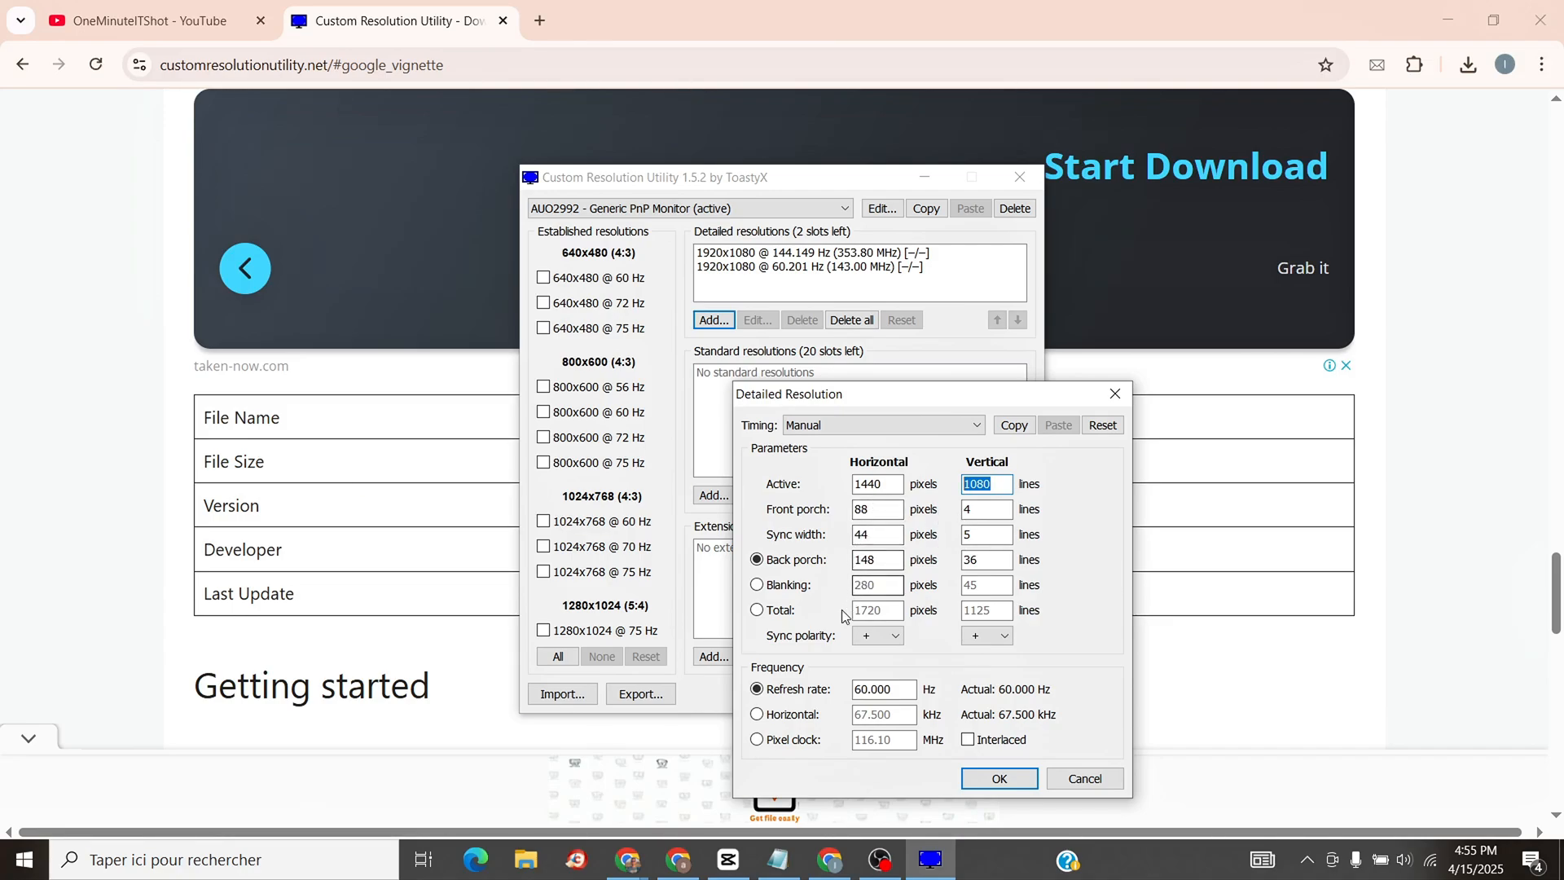
{"action": "left_click", "coordinate": [881, 688]}
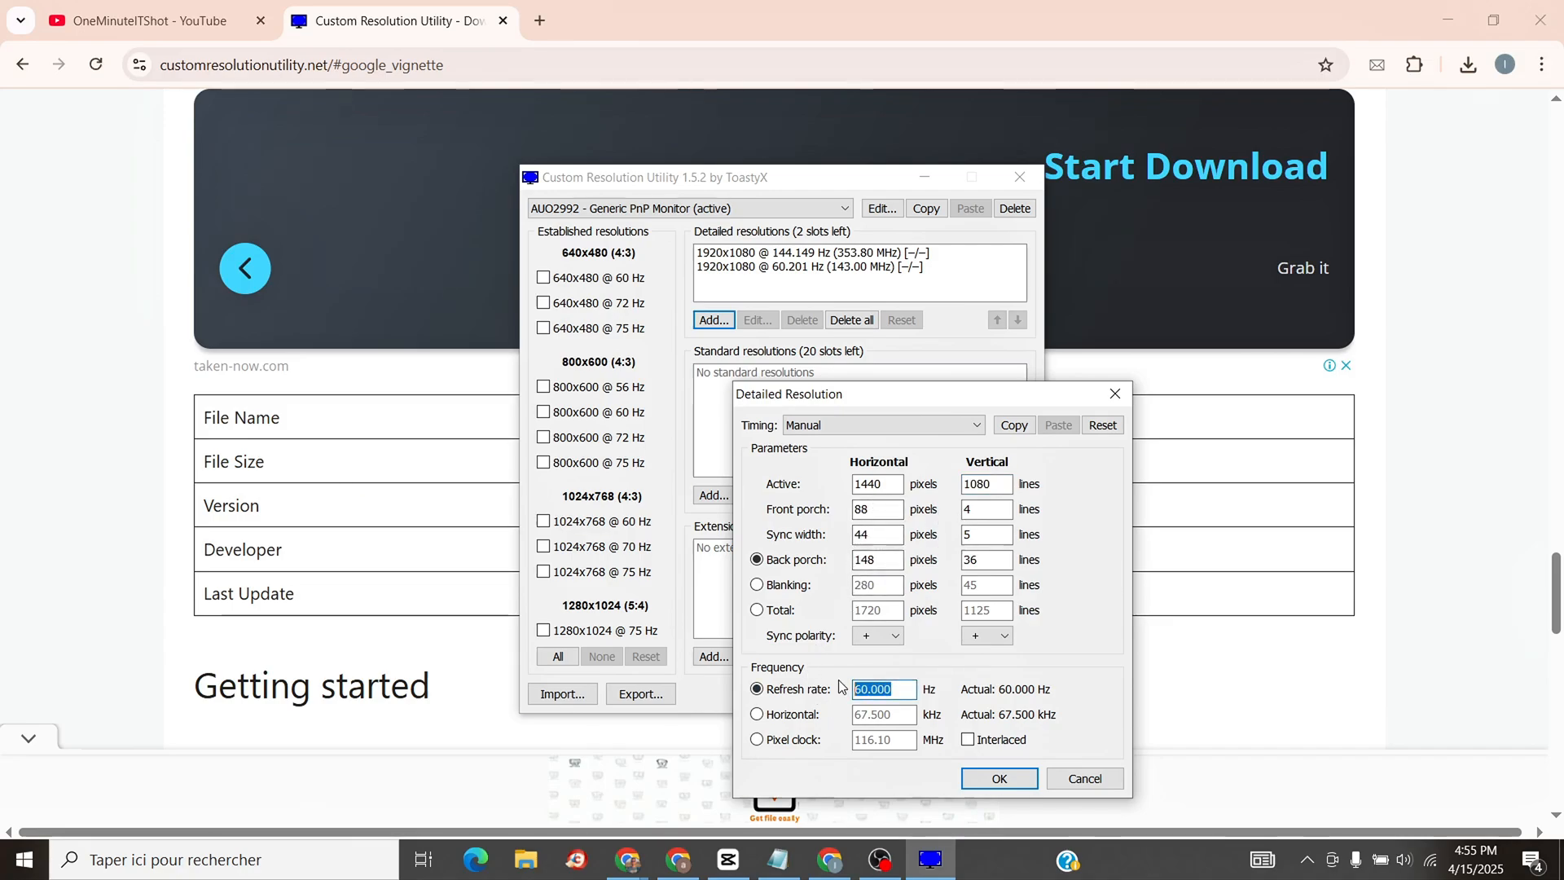
{"action": "type", "text": "144"}
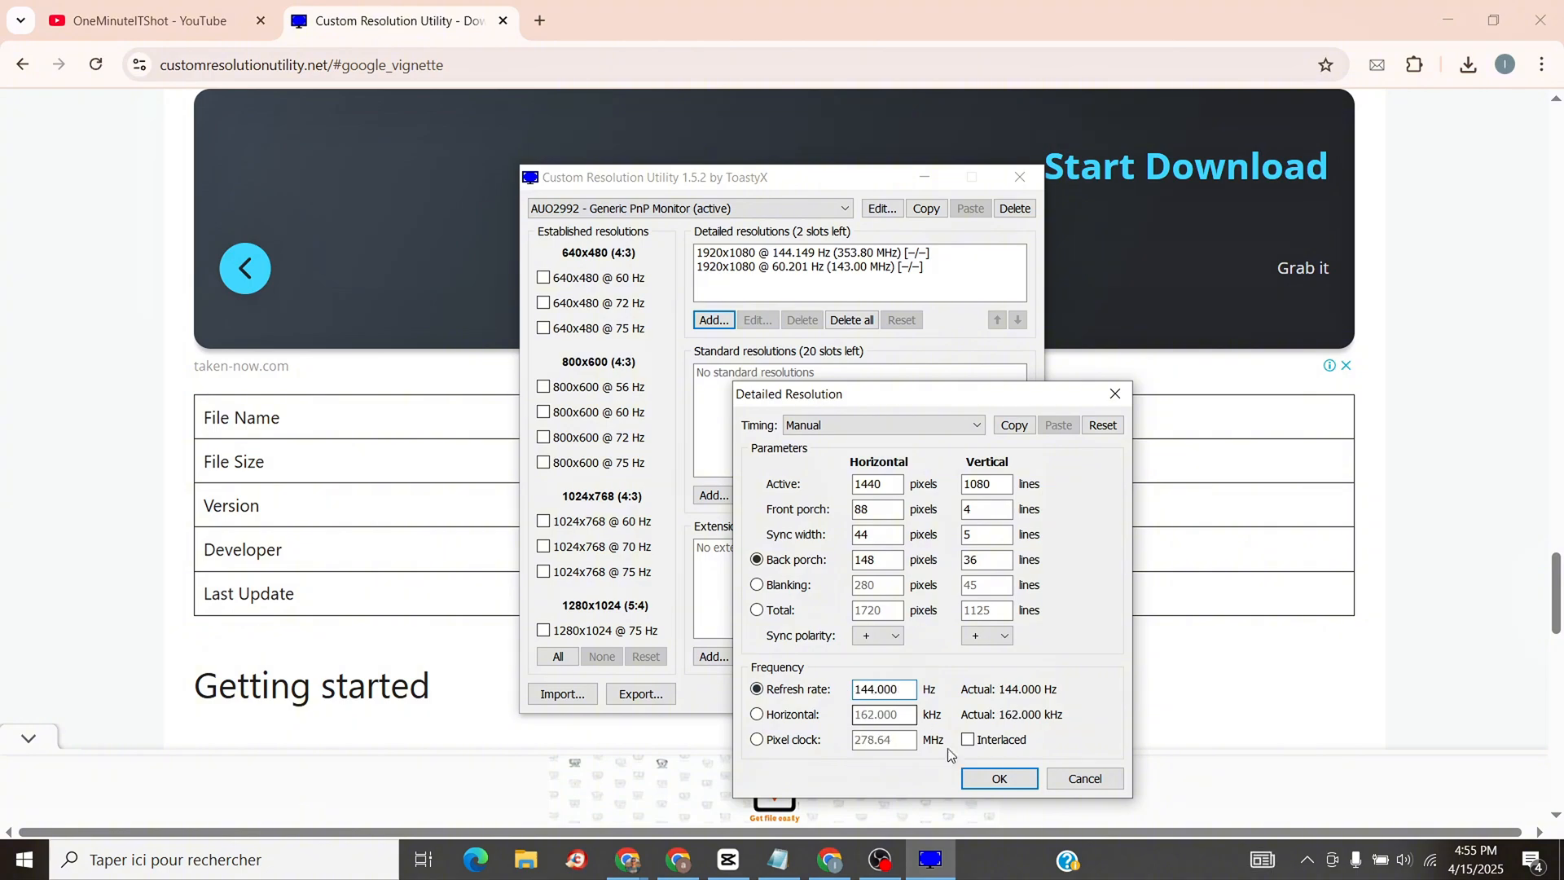
{"action": "left_click", "coordinate": [997, 779]}
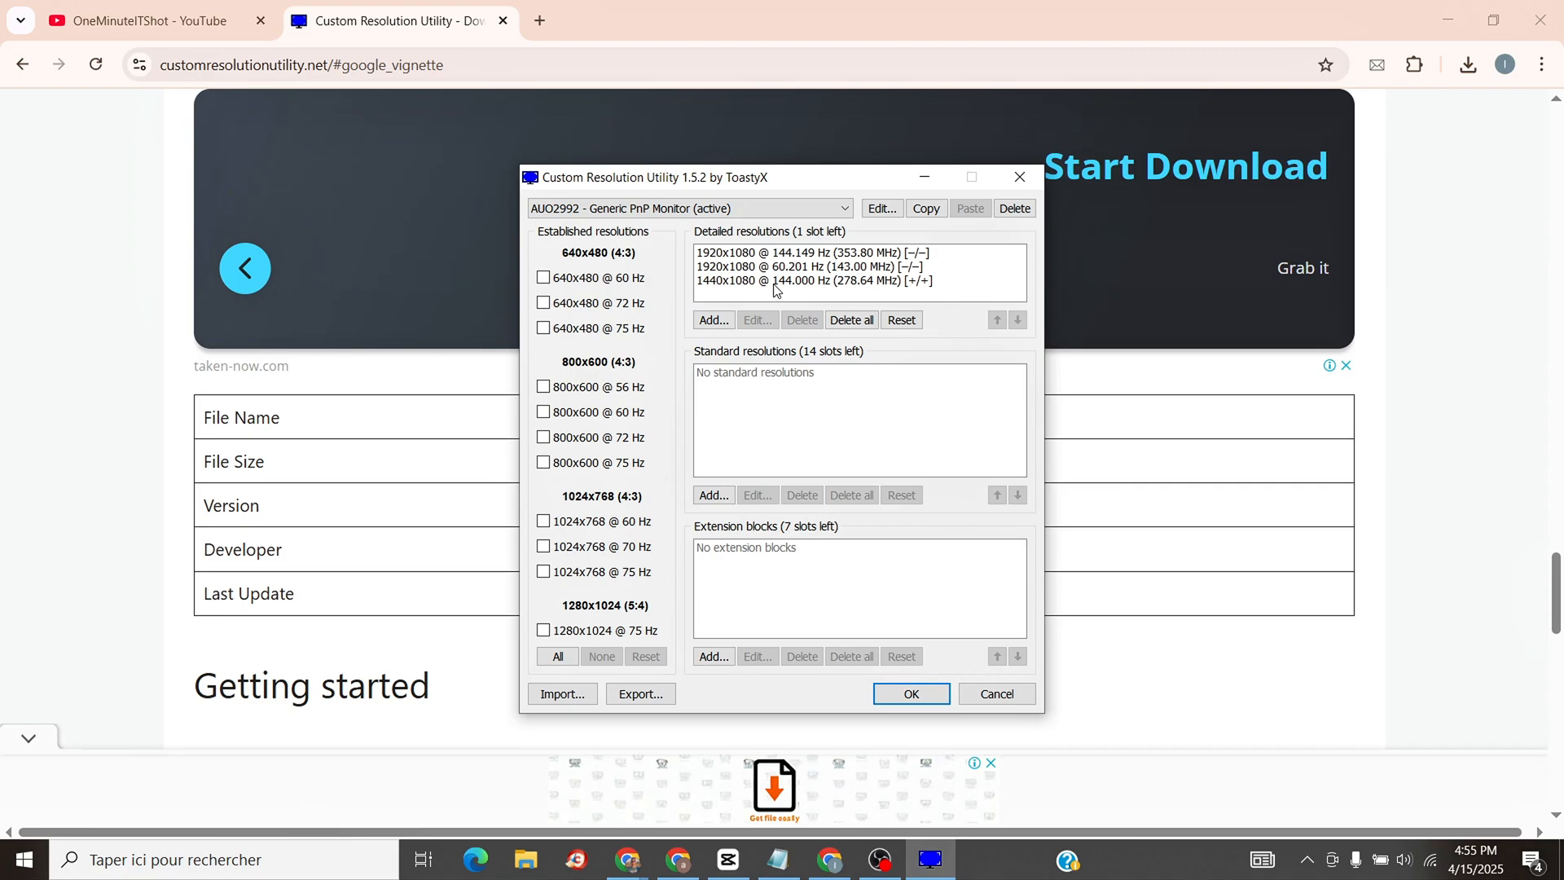
- Save the 1440x1080 @ 144 Hz entry in CRU, close the folder and return to YouTube
{"action": "left_click", "coordinate": [800, 280]}
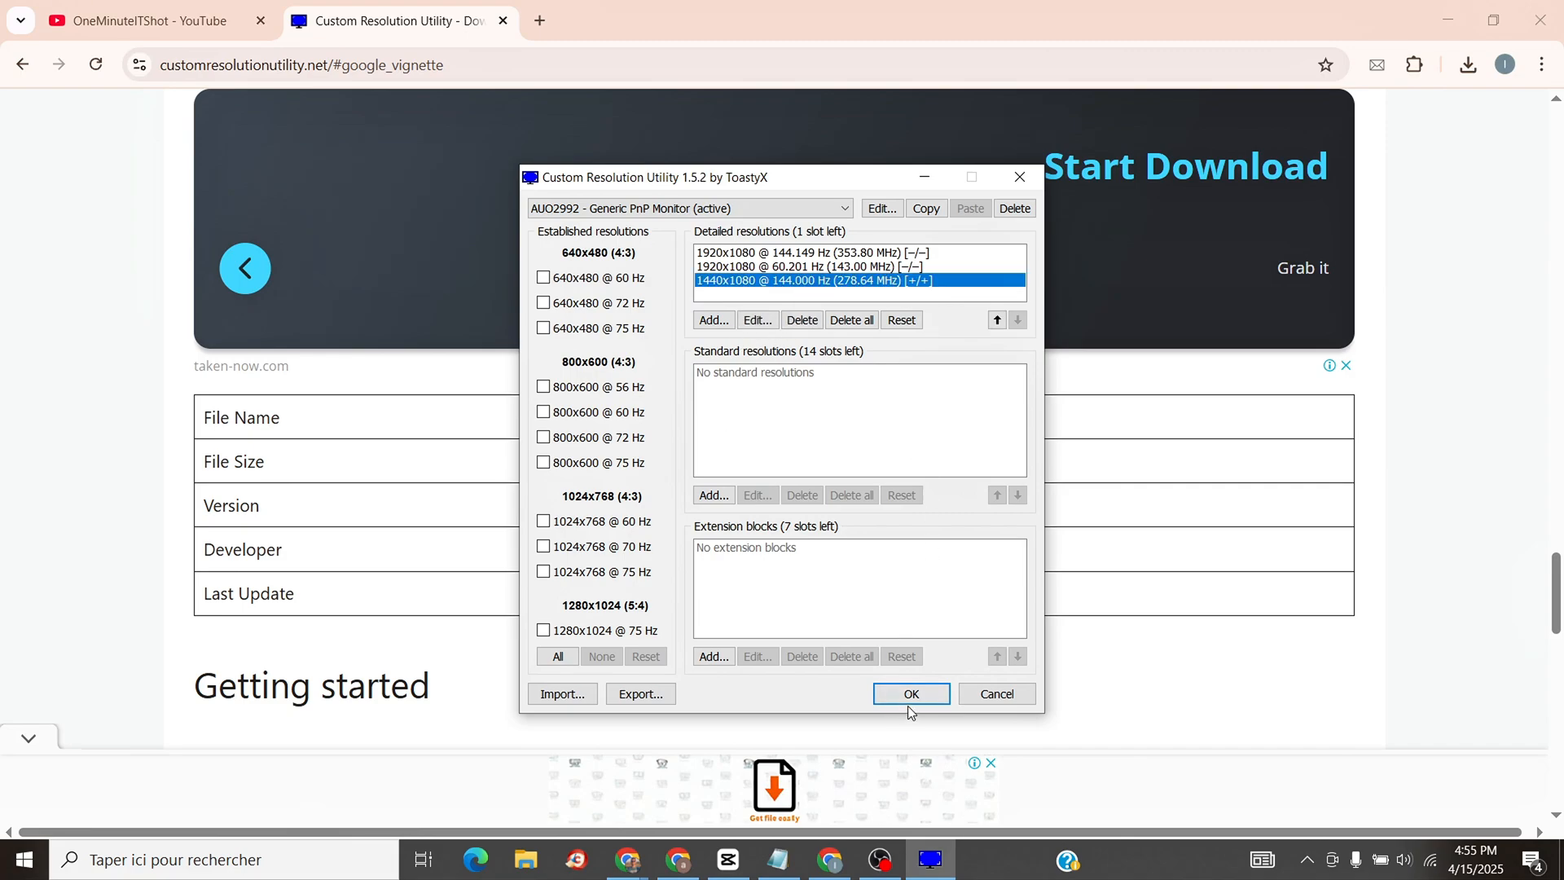
{"action": "left_click", "coordinate": [909, 694]}
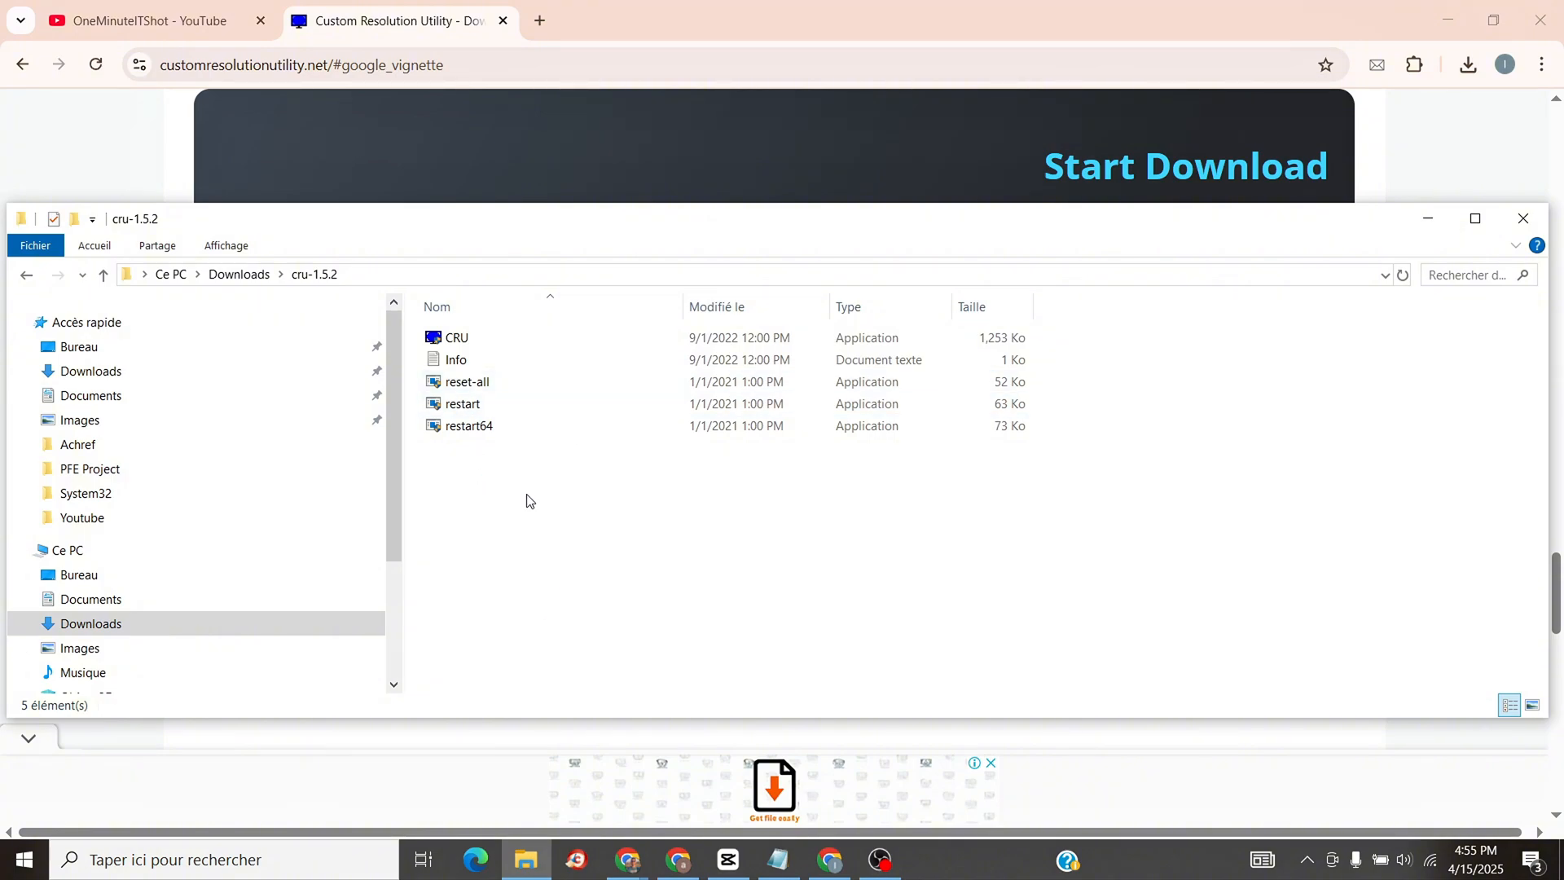
{"action": "left_click", "coordinate": [469, 425]}
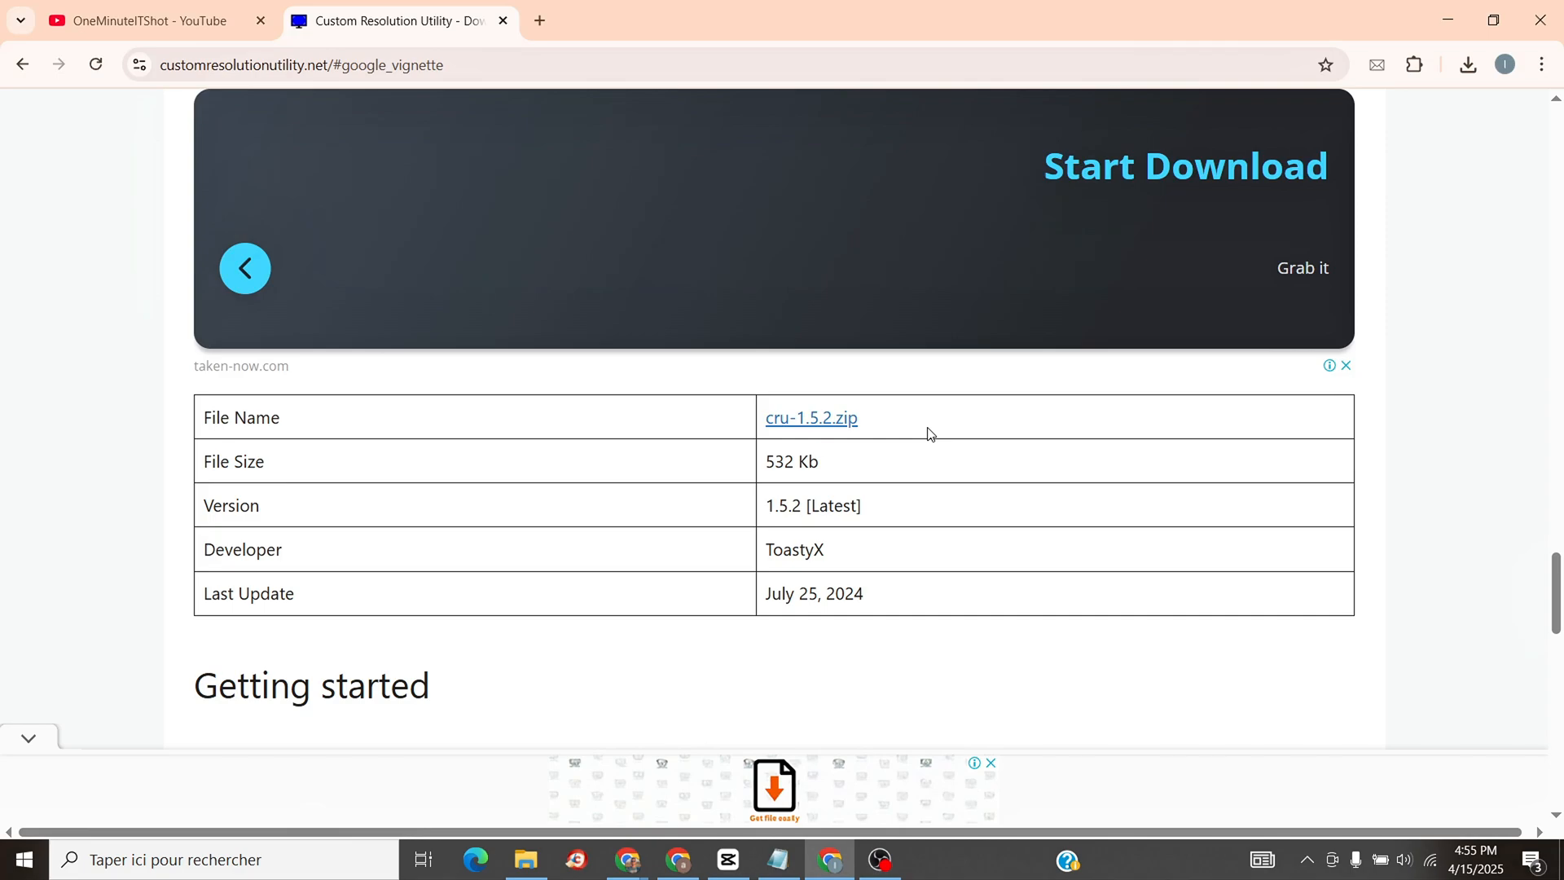
{"action": "left_click", "coordinate": [140, 20]}
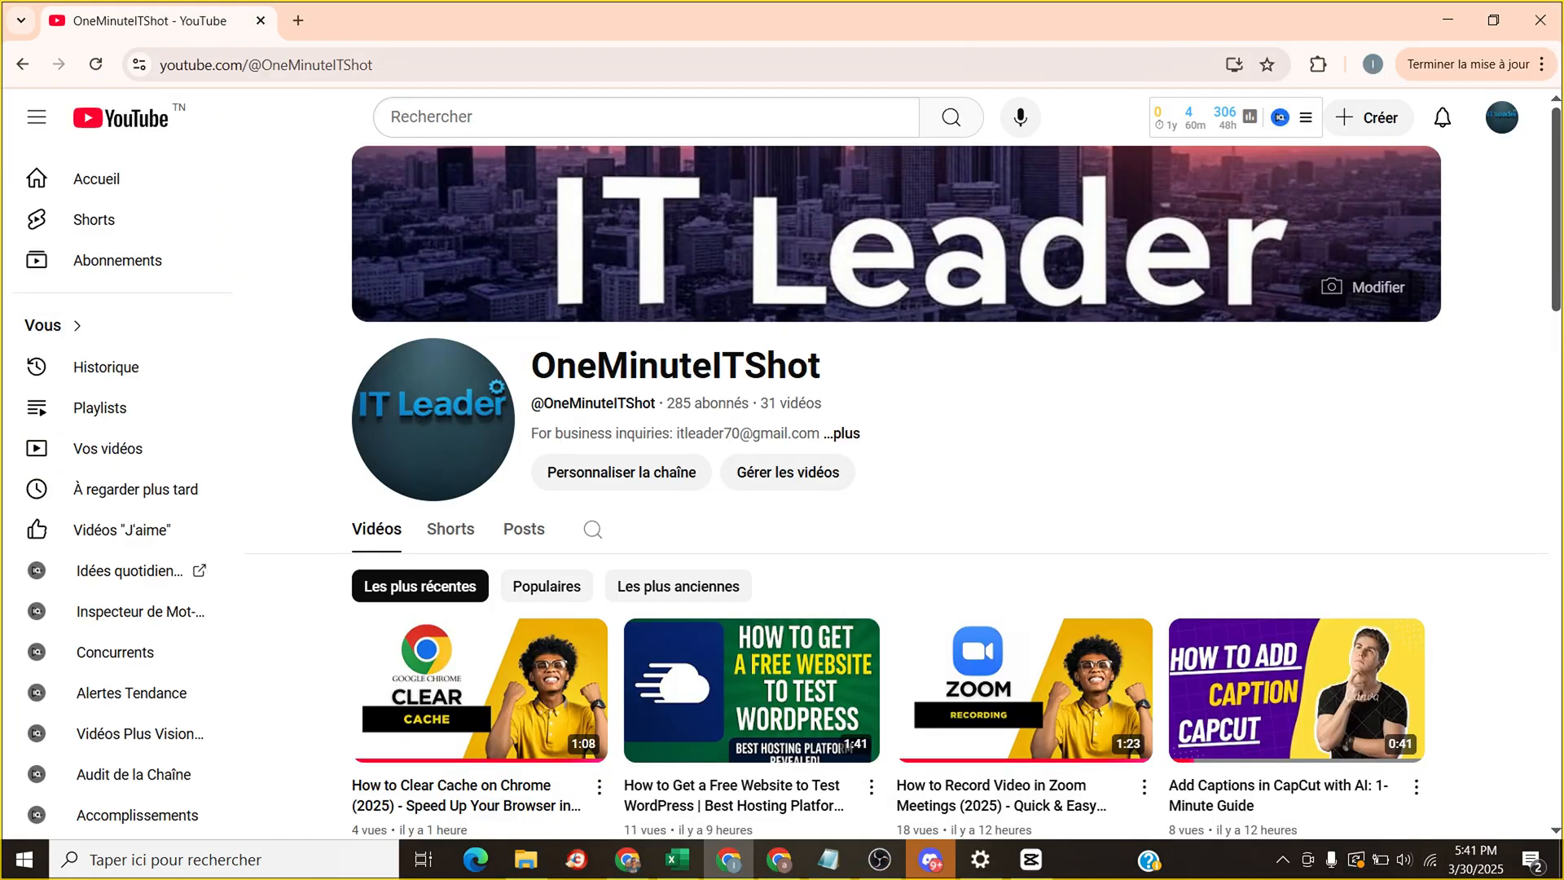